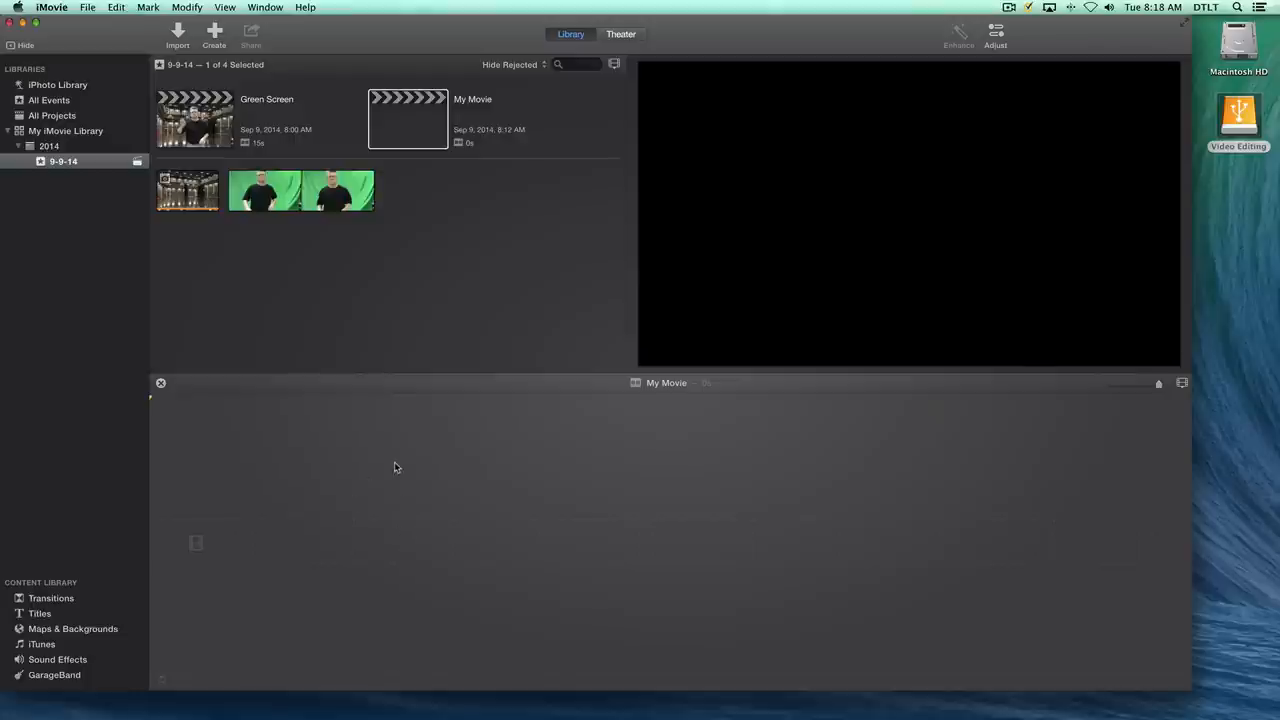
mouse_move(319, 292)
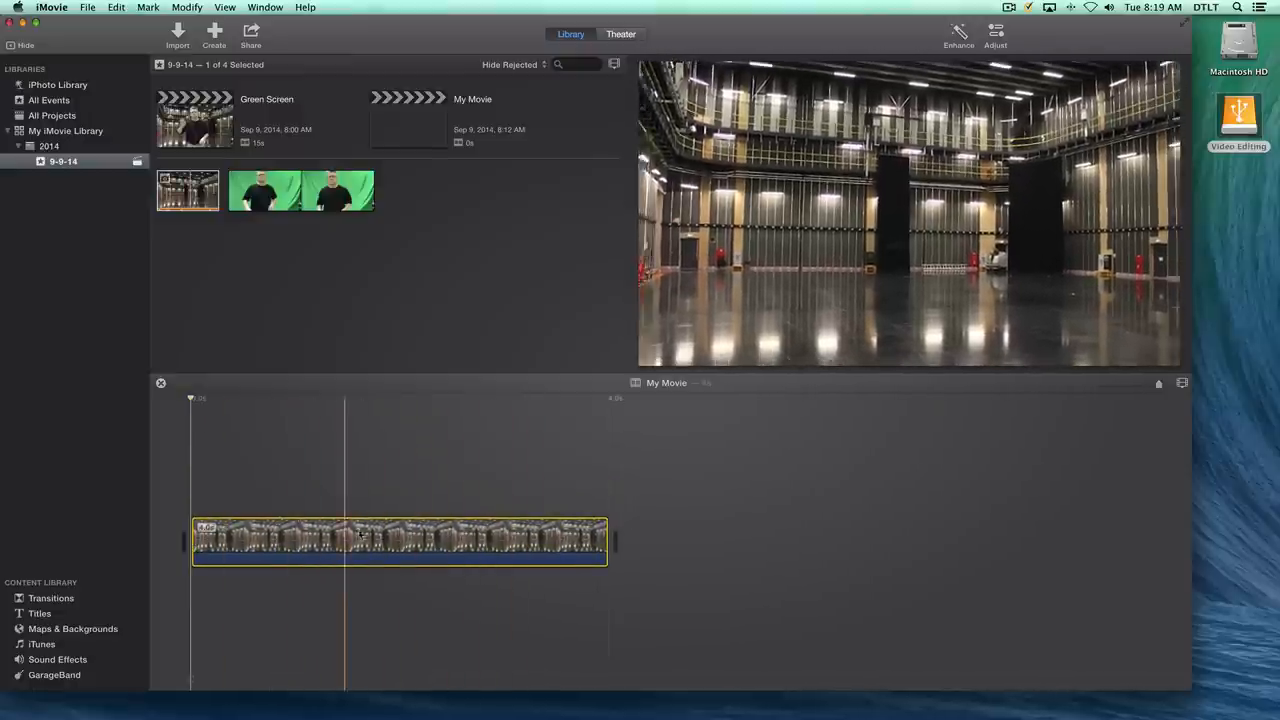
- Select the stage background clip, move the playhead into it, and show its adjustments
left_click(307, 540)
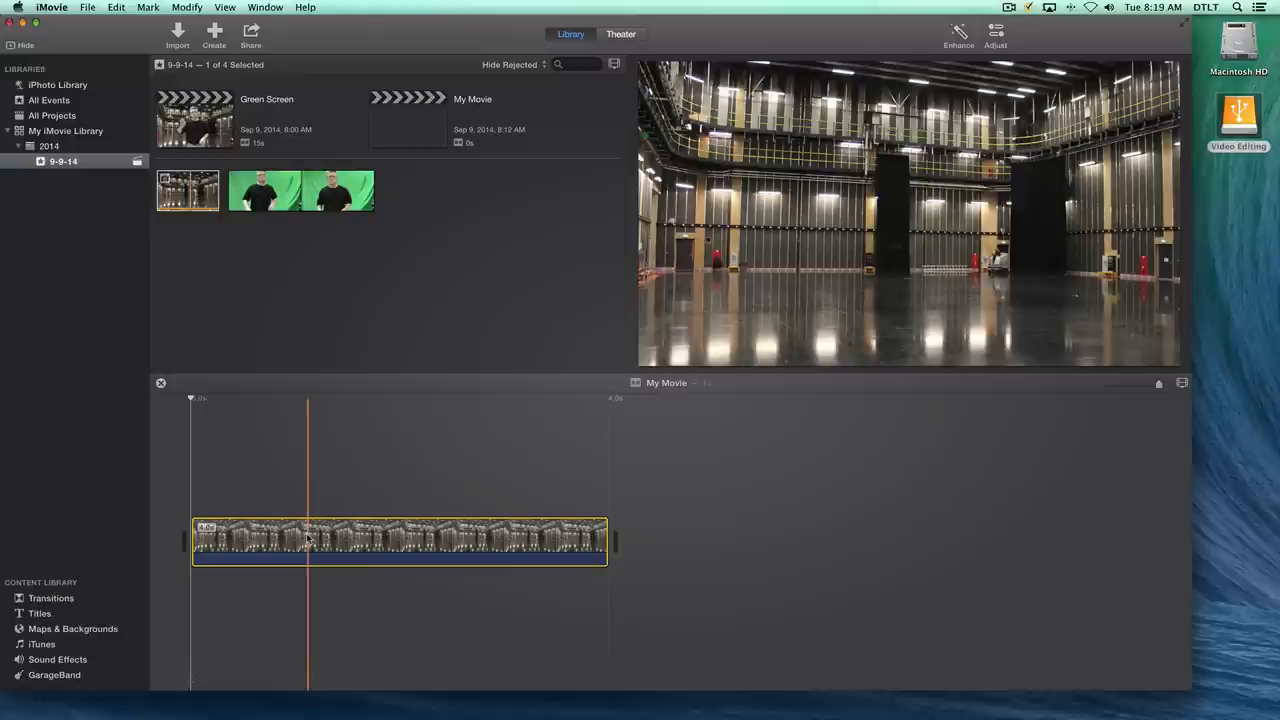
left_click(428, 540)
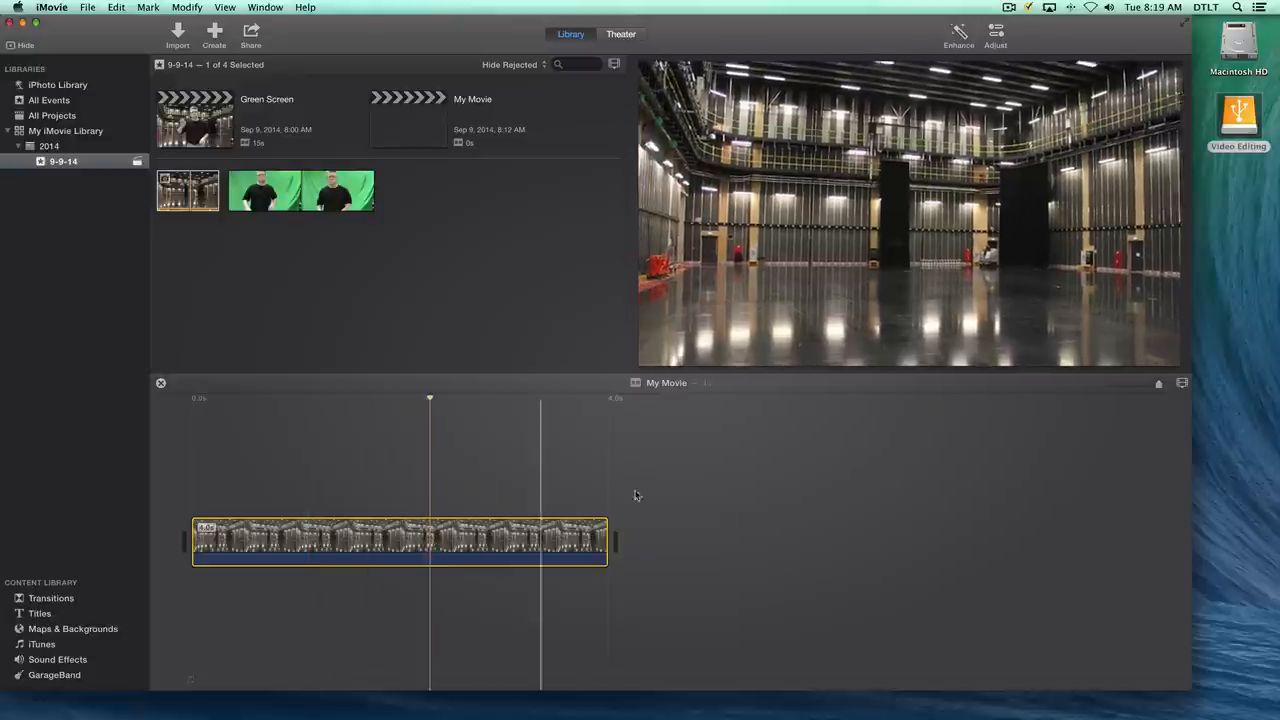
left_click(995, 35)
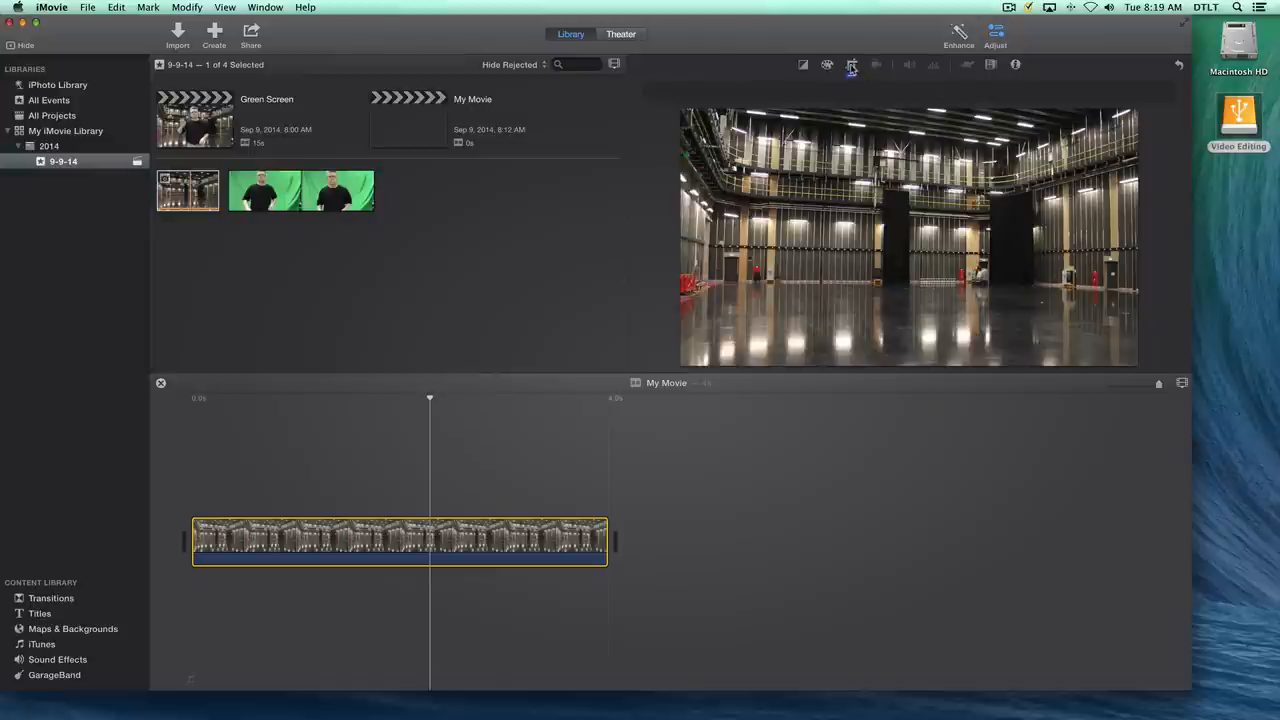
mouse_move(851, 64)
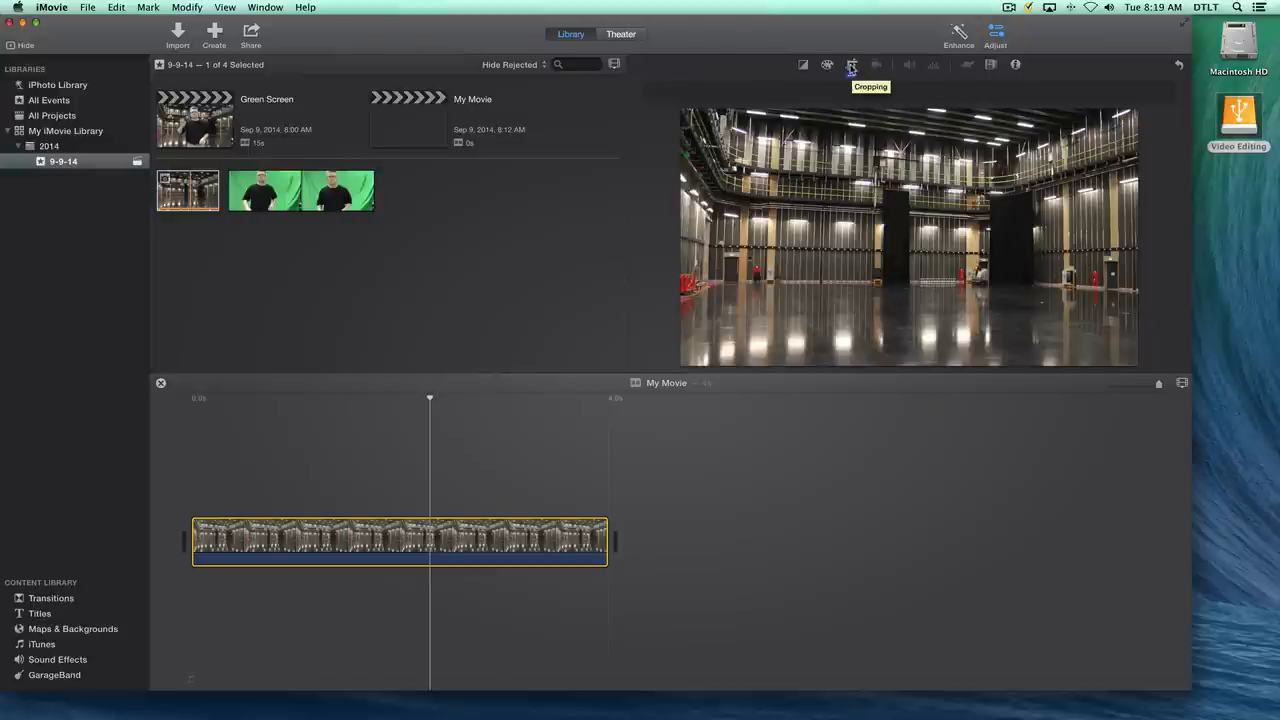
- Set the background still's cropping style to Fit instead of Ken Burns
left_click(851, 64)
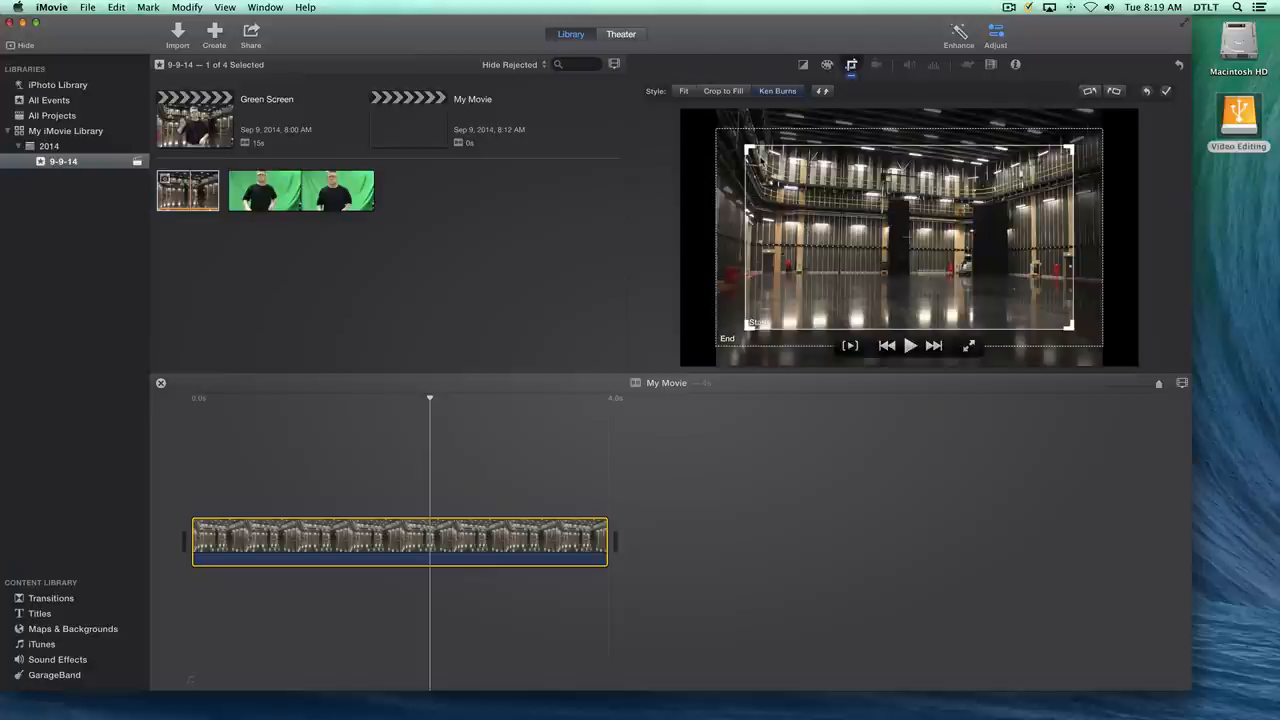
left_click(683, 90)
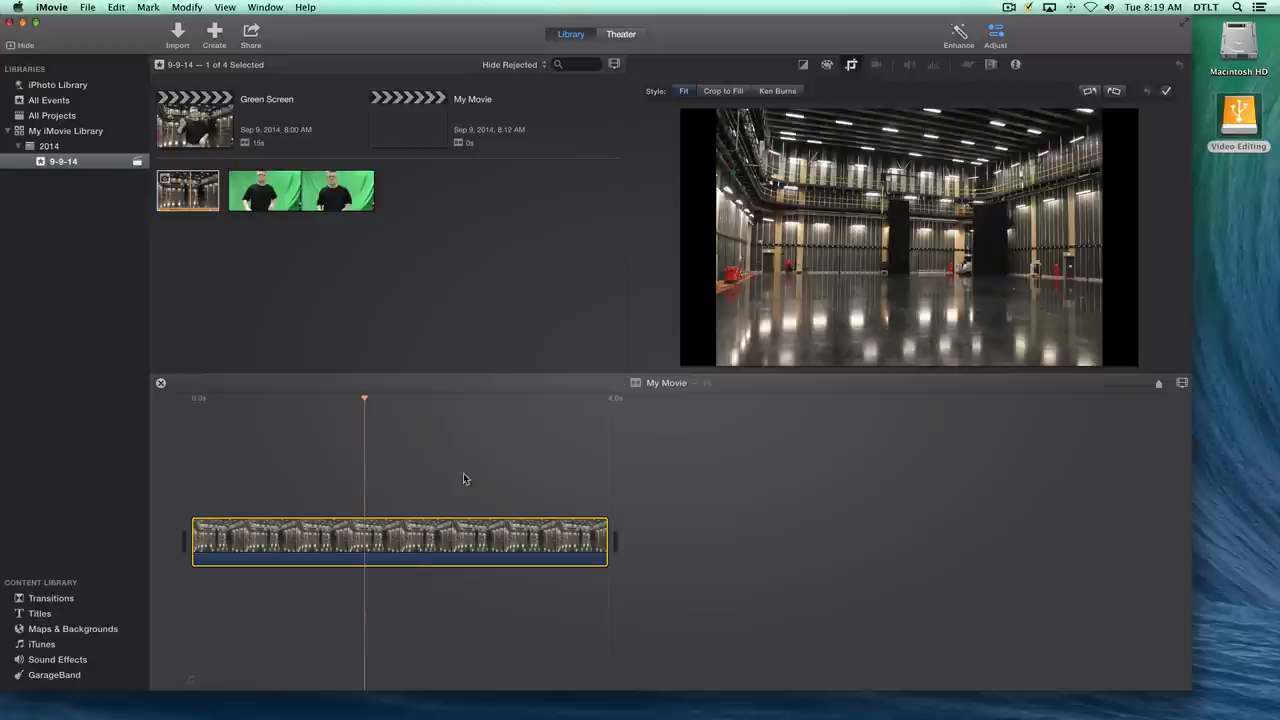
mouse_move(502, 482)
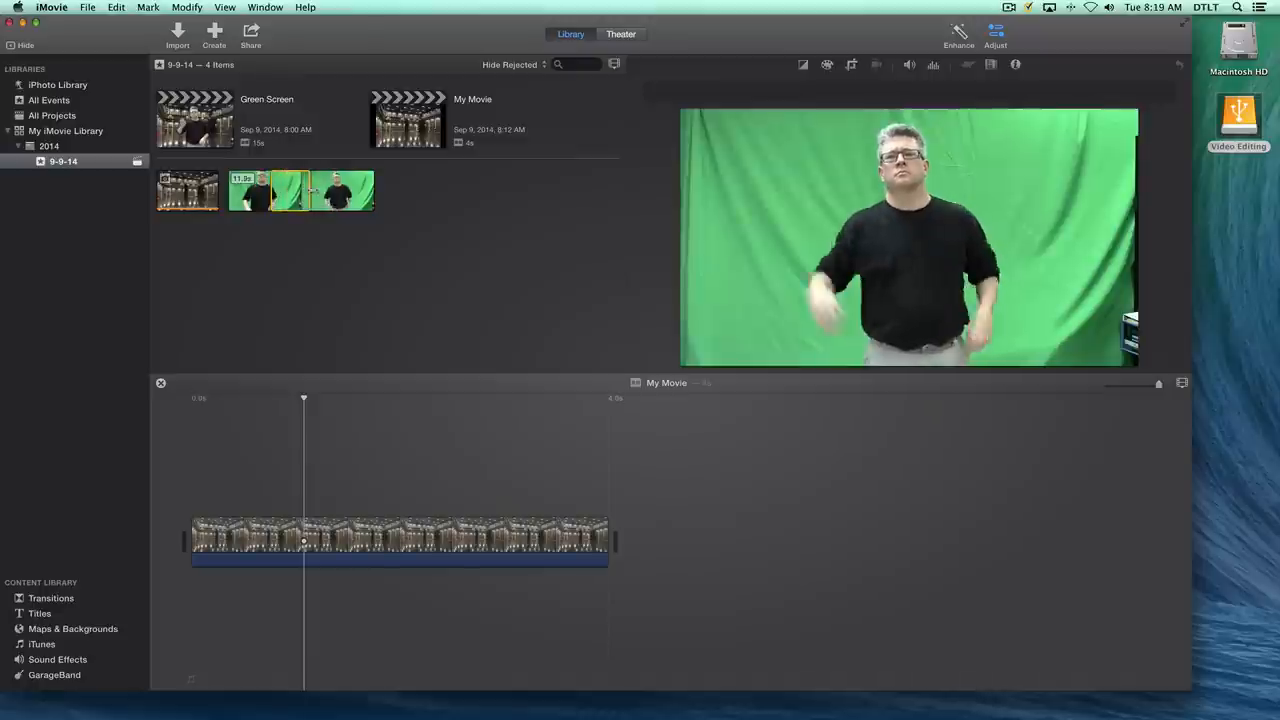
- Connect a roughly five-second Green Screen range above the background and lengthen the background to match
left_click(330, 190)
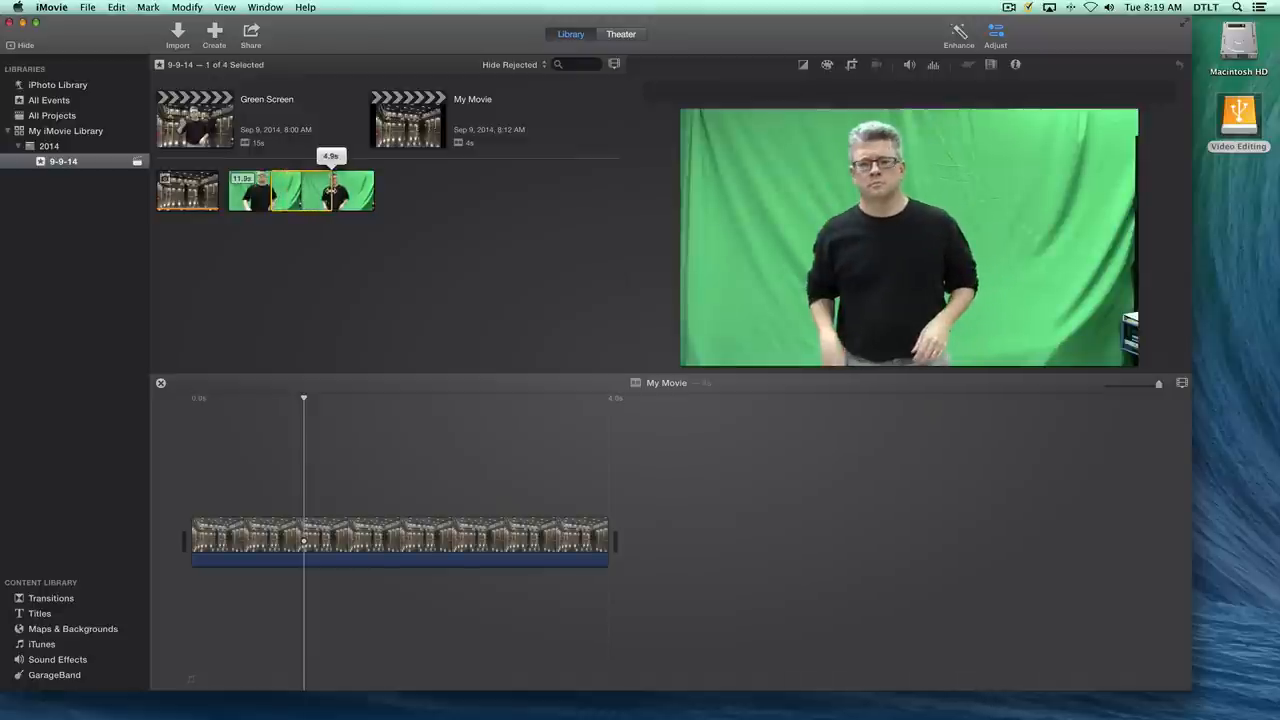
left_click_drag(300, 190, 565, 405)
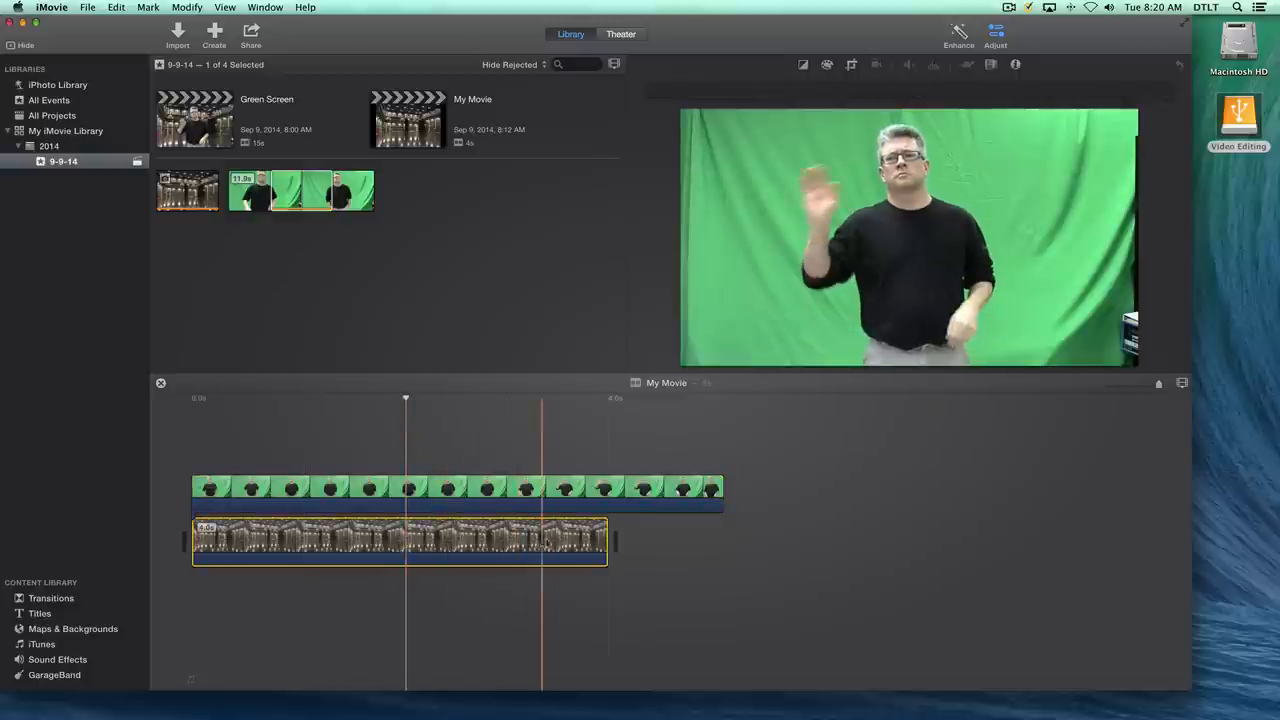
left_click_drag(607, 540, 710, 540)
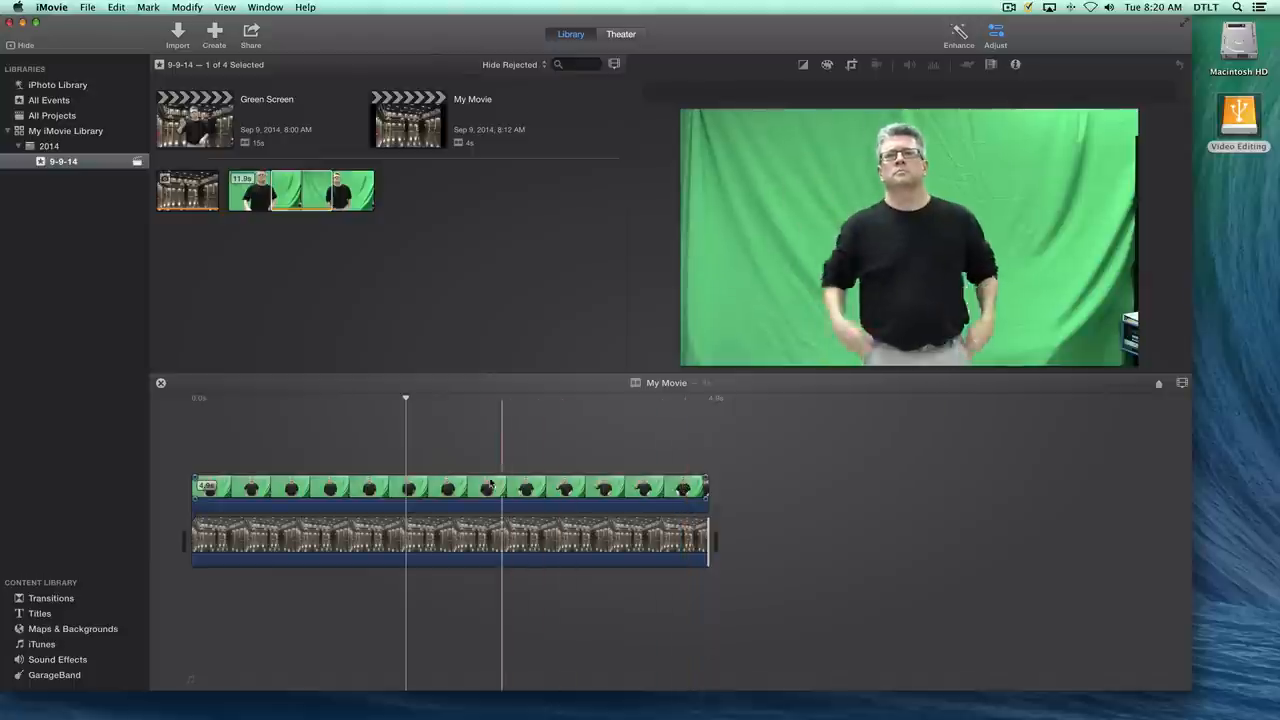
- Select the connected green clip and open its video overlay style menu, currently Cutaway
left_click(450, 487)
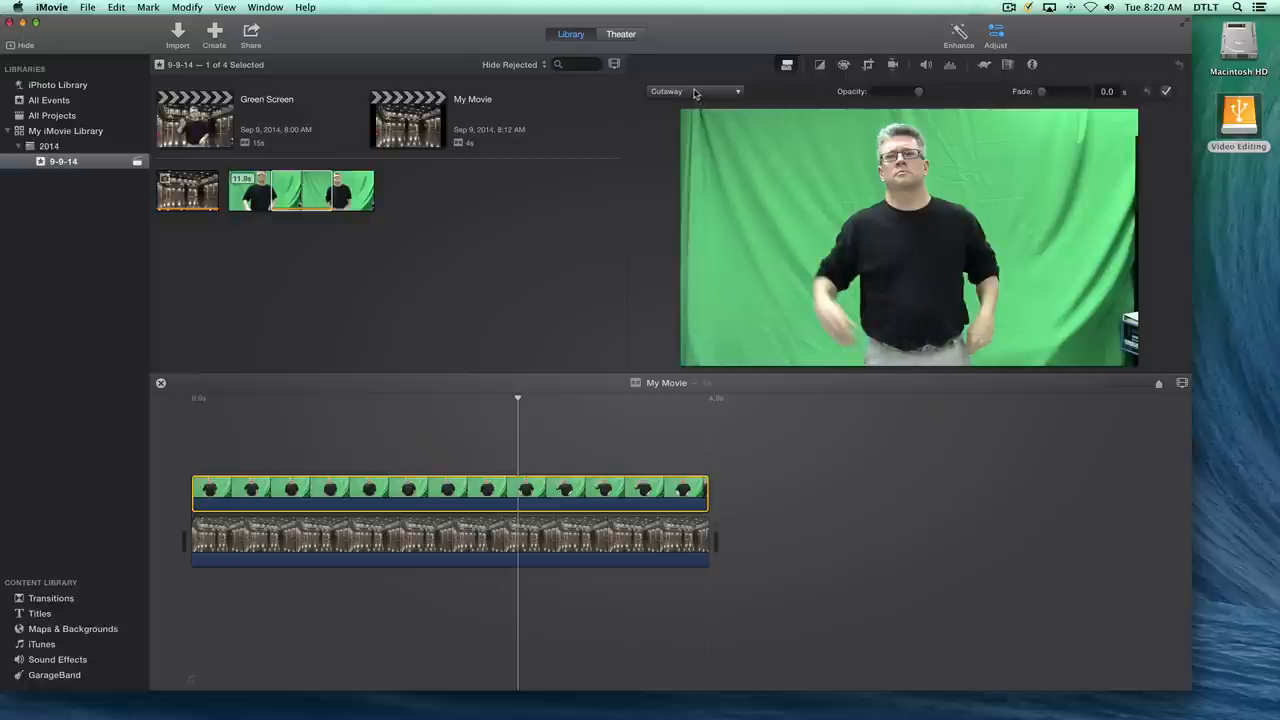
mouse_move(695, 91)
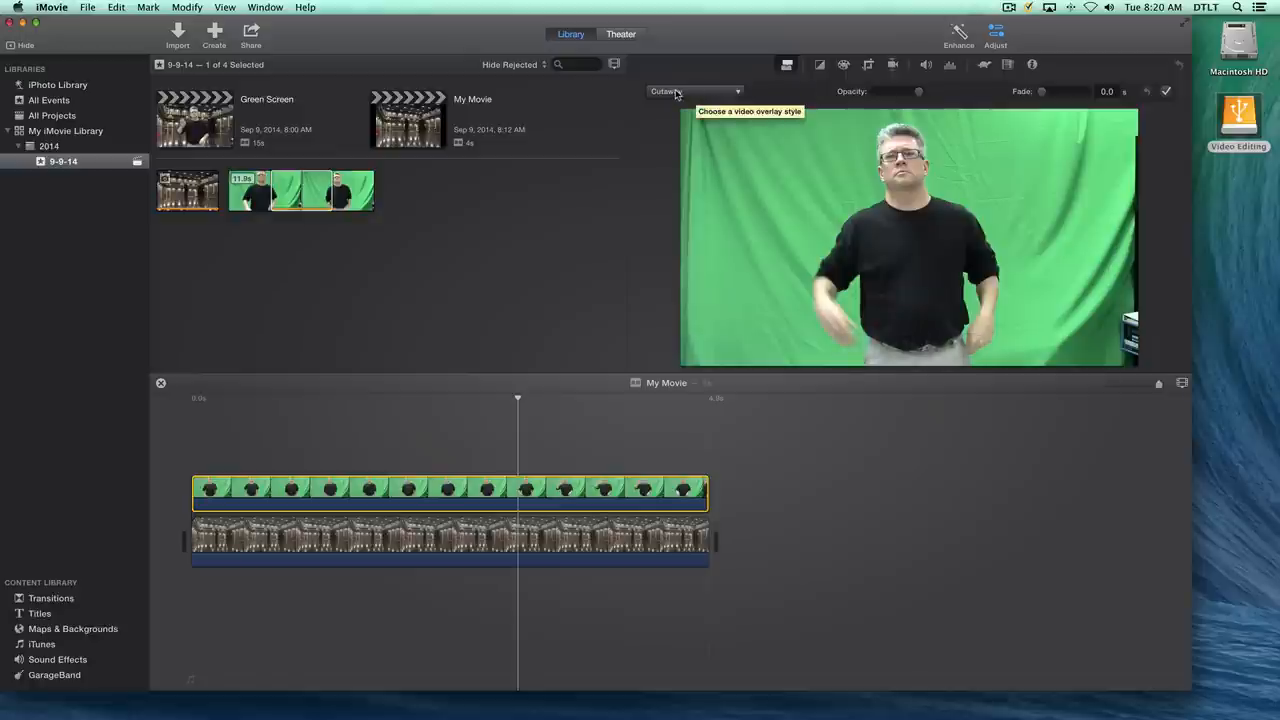
left_click(694, 91)
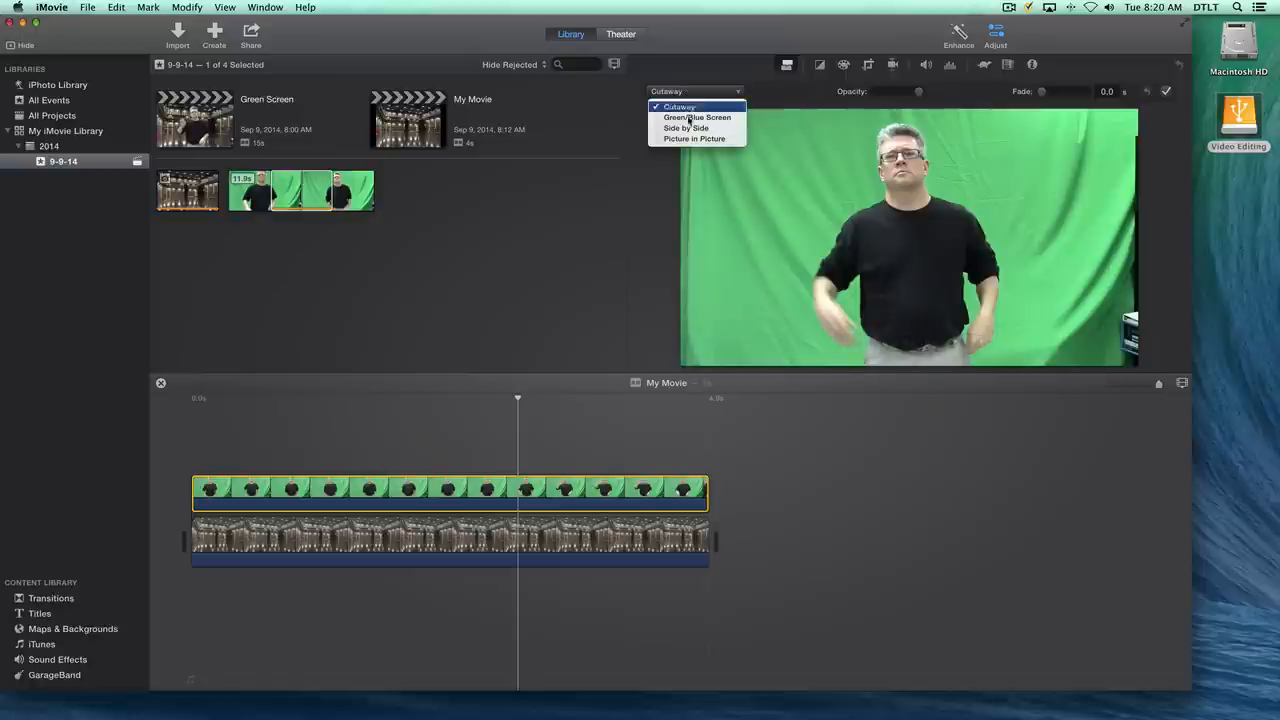